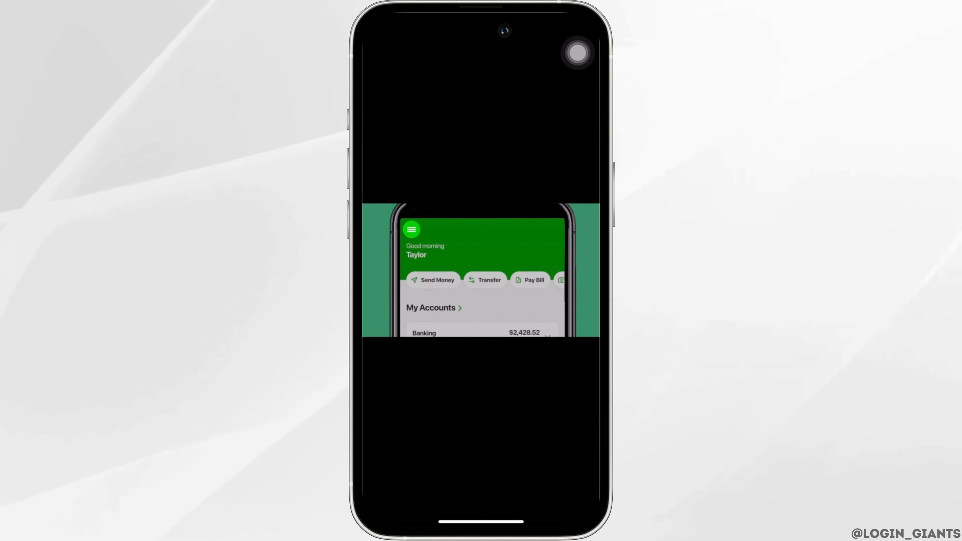
- Reach the Settings screen from the main menu, listing Touch ID among the options
click(412, 230)
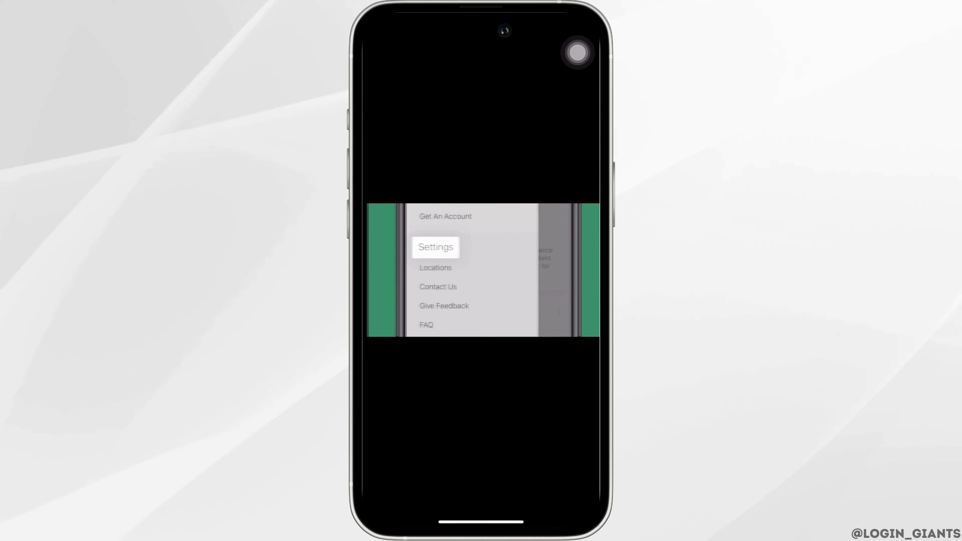
click(435, 246)
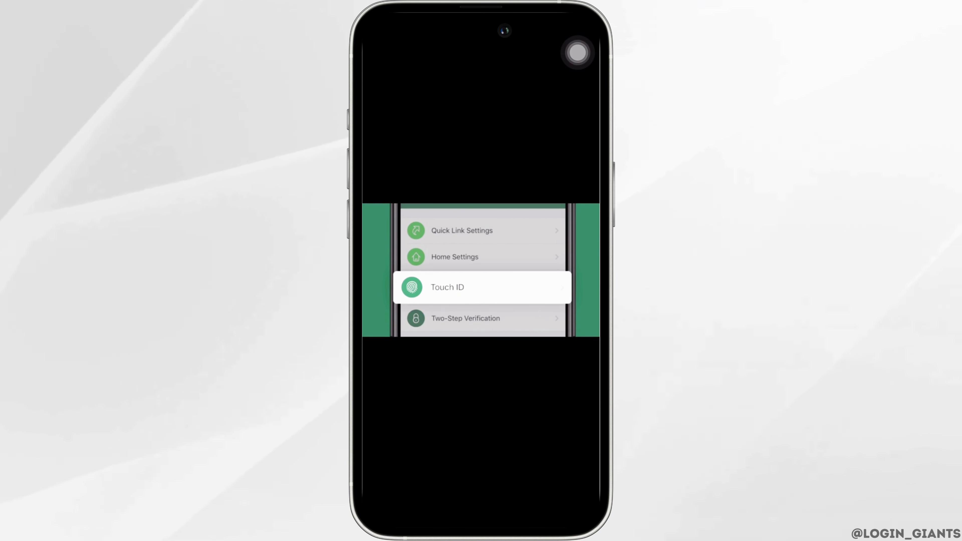
- Switch on the Touch ID Login toggle so 'Touch ID is now enabled.' appears
click(447, 287)
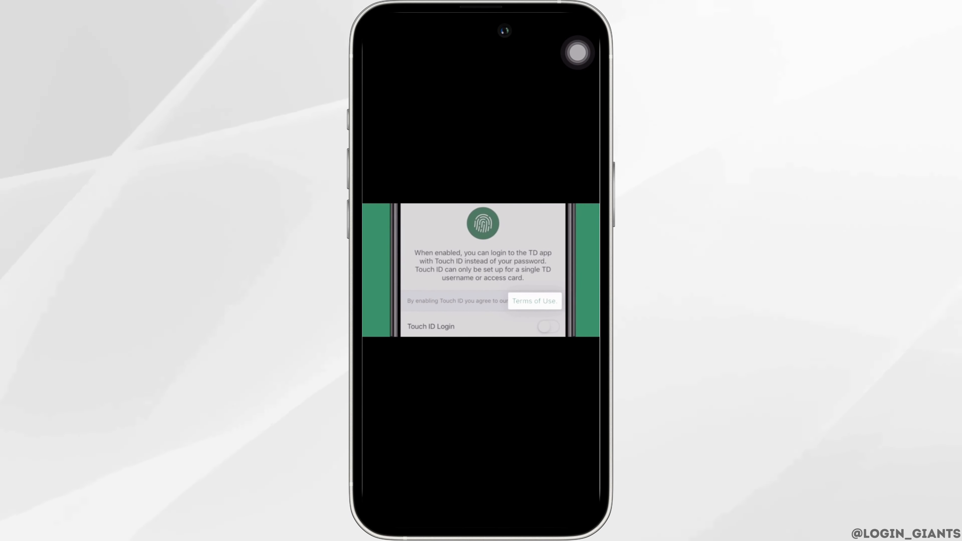
click(533, 301)
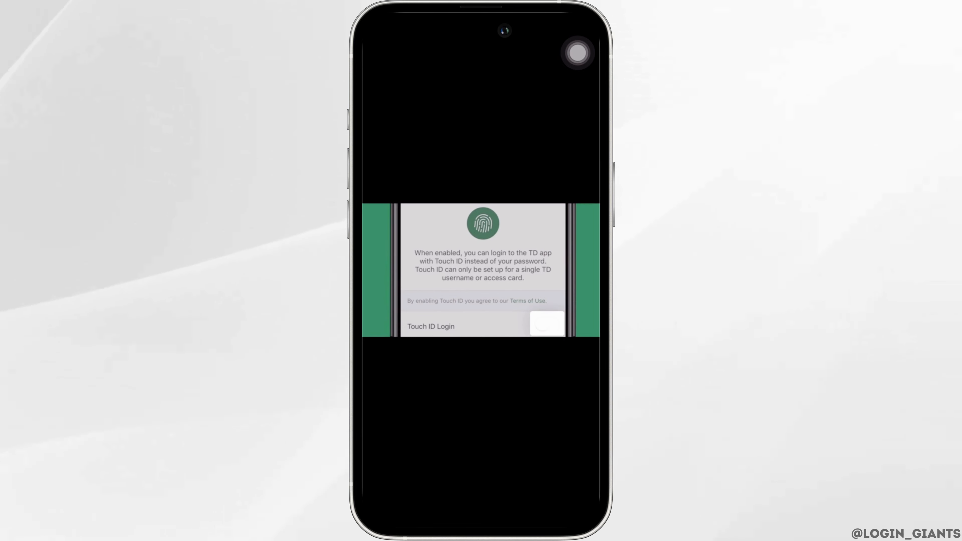
click(546, 323)
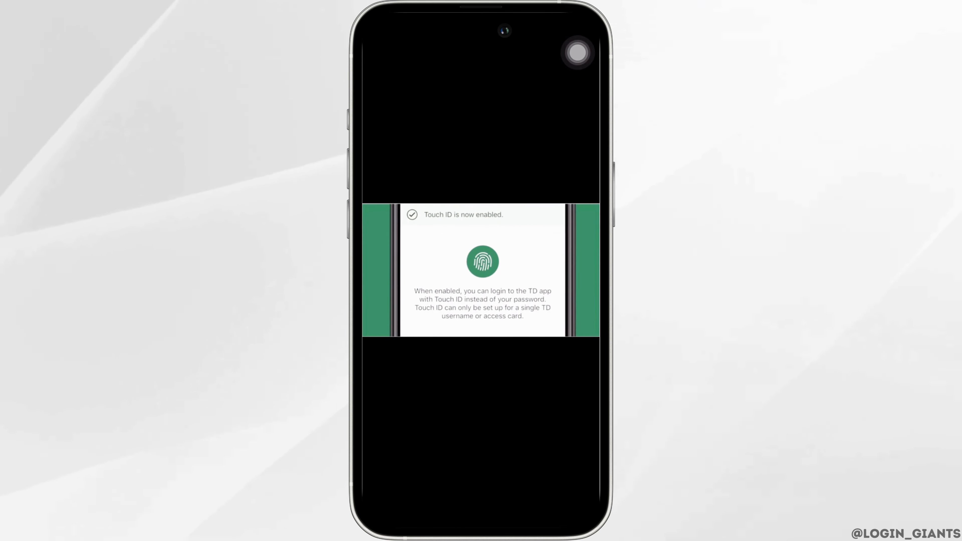